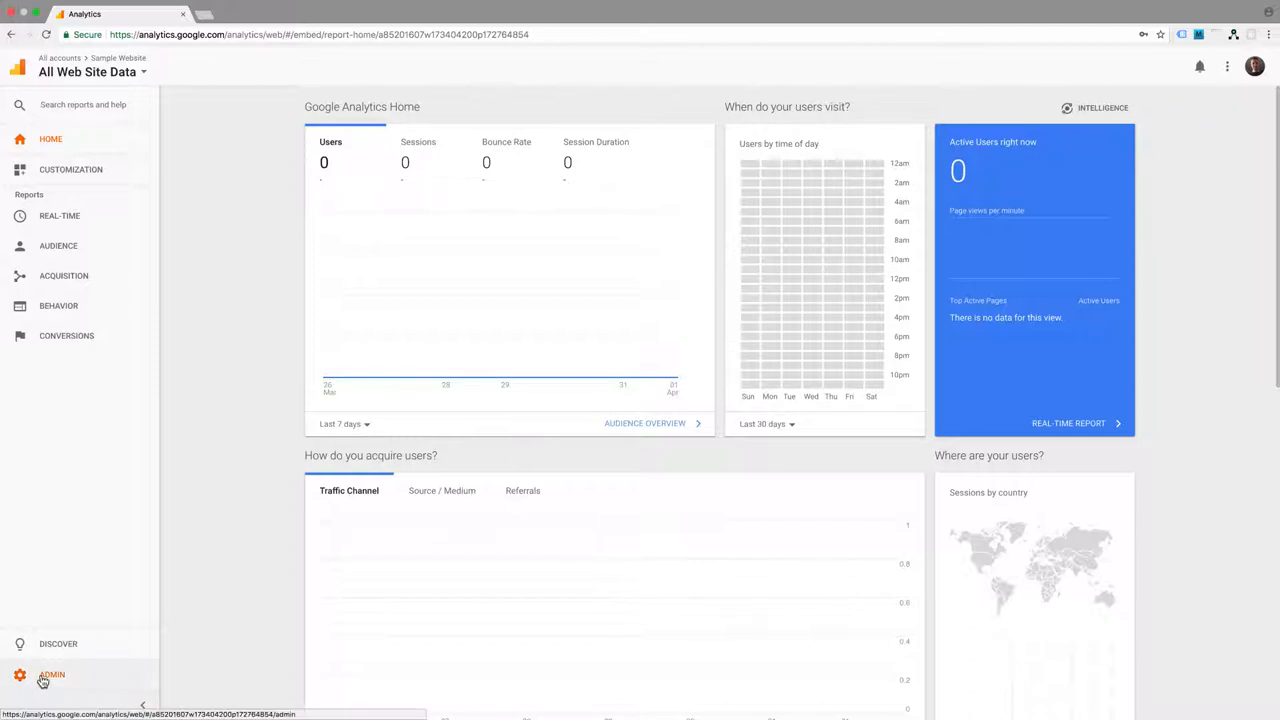
Open the Admin page and go to the Sample Website's Property Settings
left_click(51, 674)
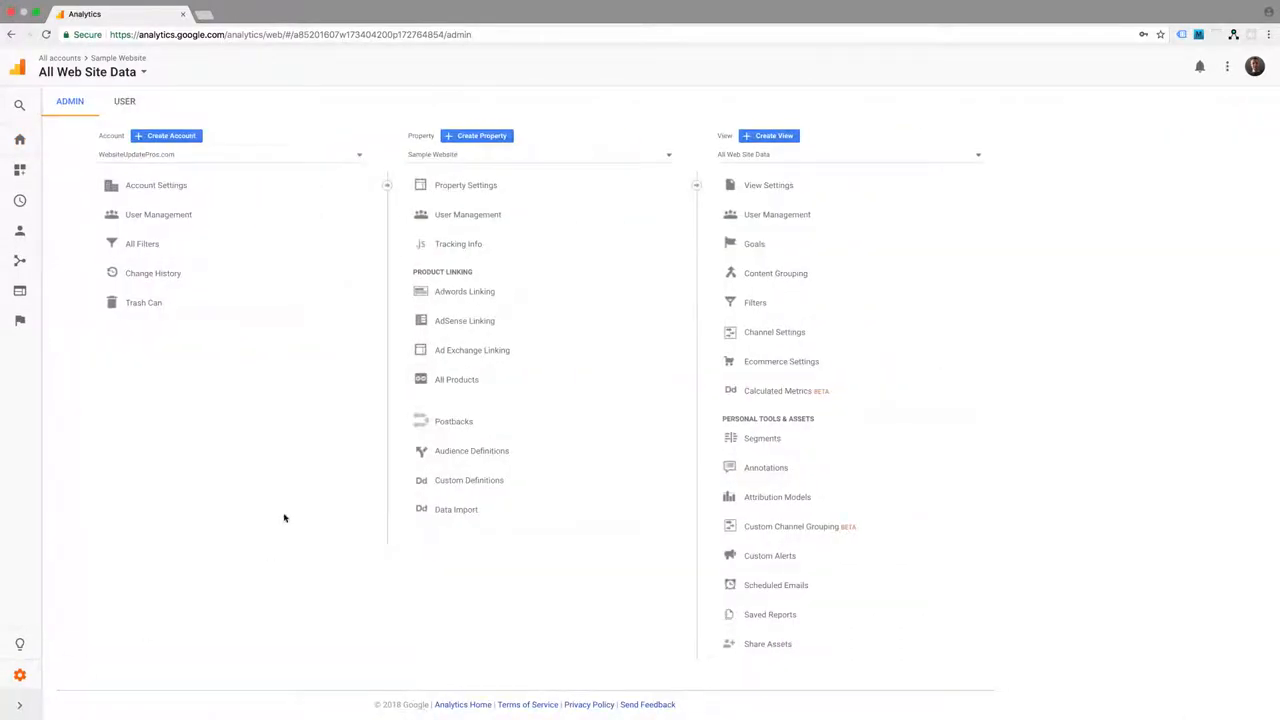
left_click(465, 185)
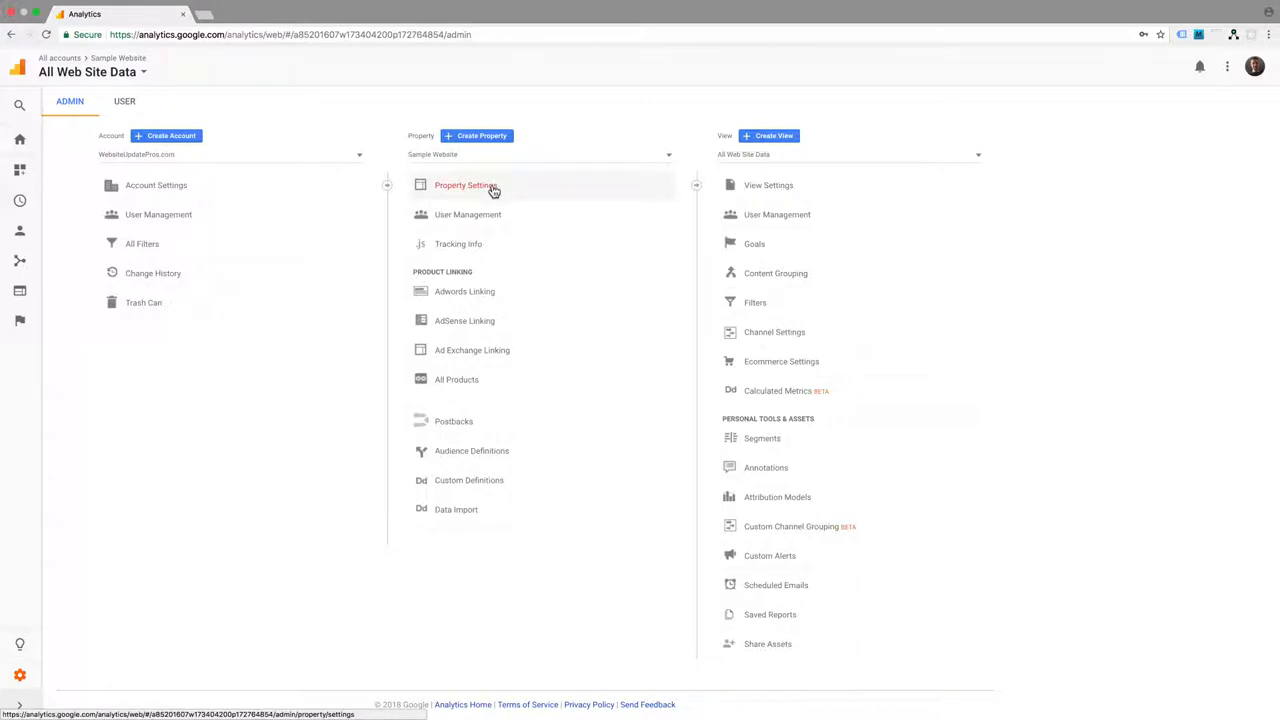
left_click(465, 185)
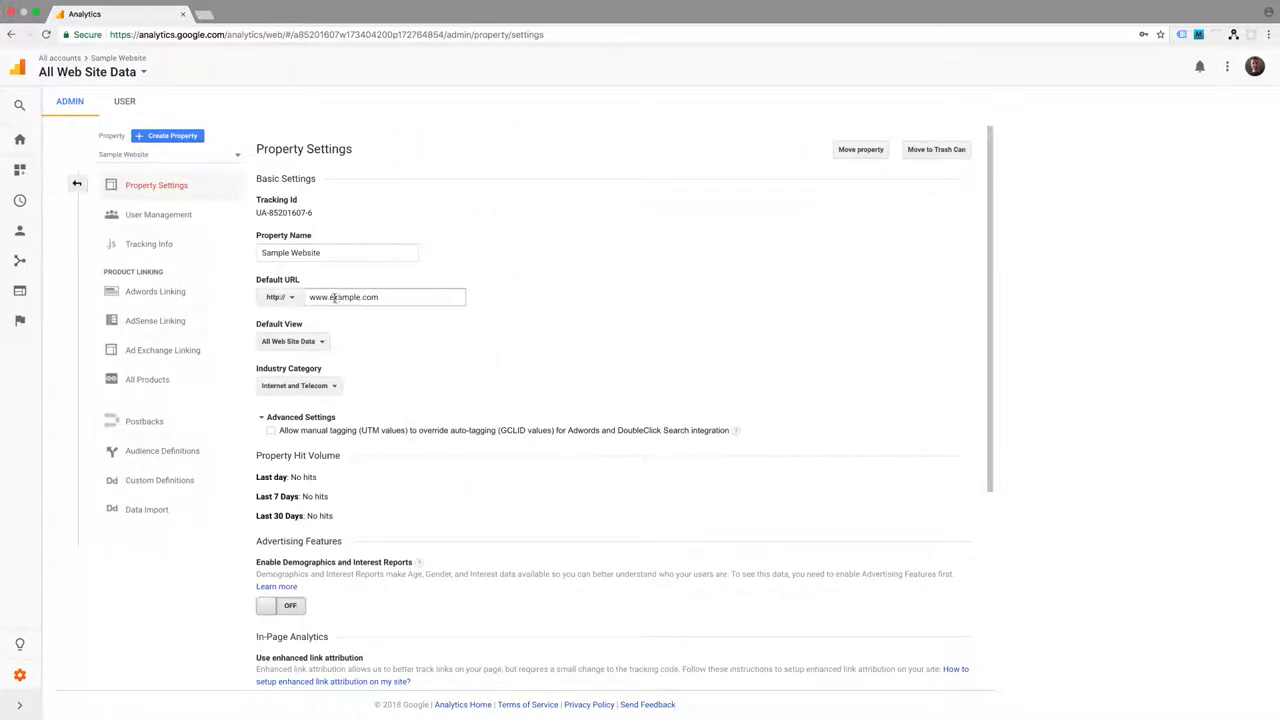
type("www.new.com")
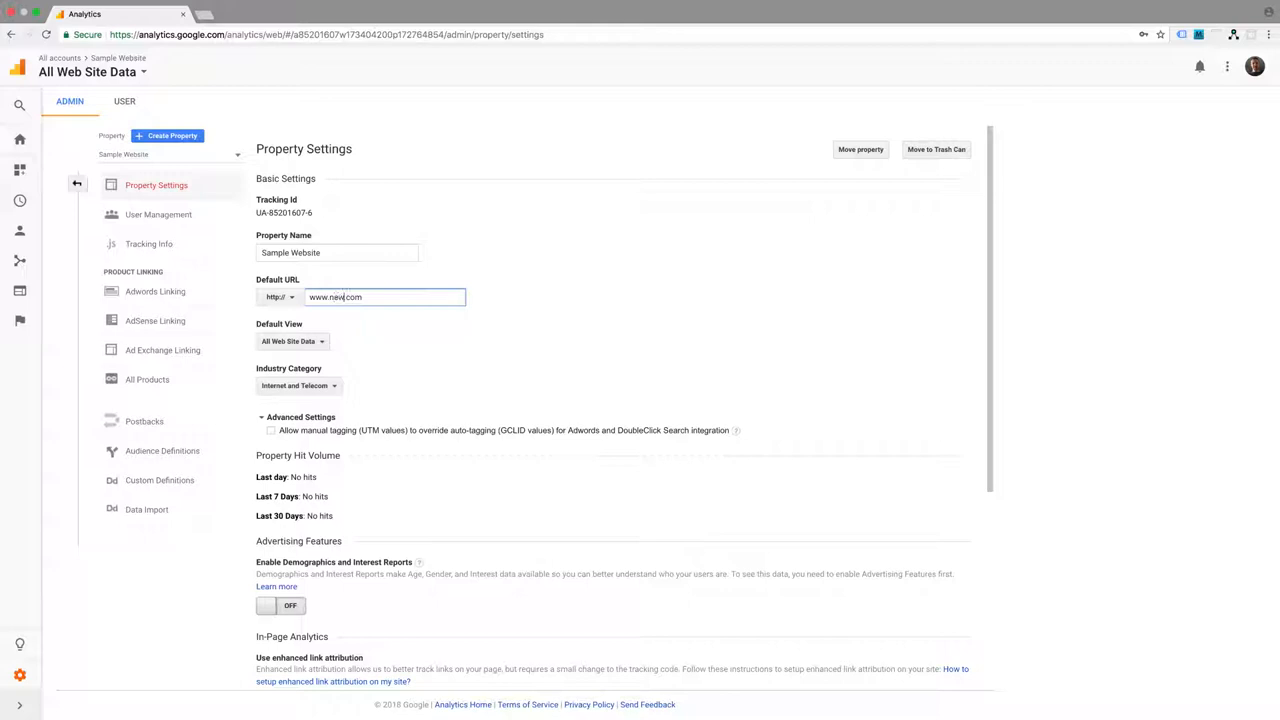
left_click(283, 297)
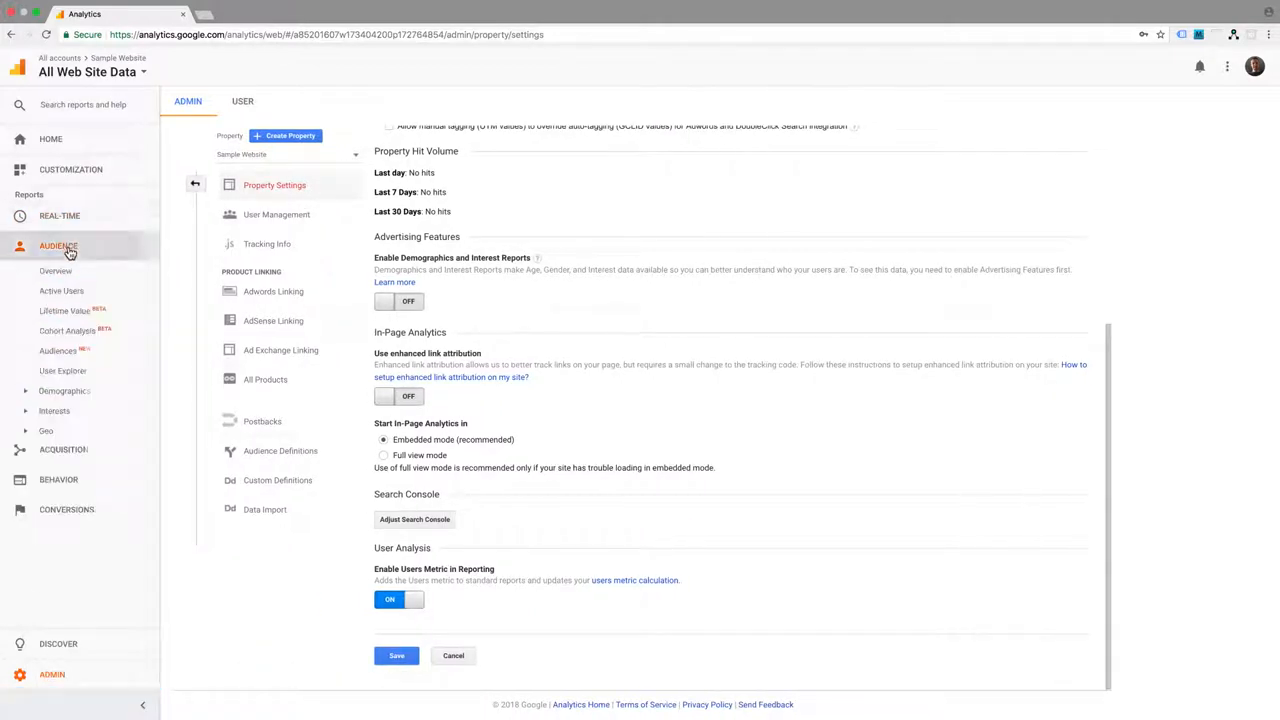
Open Audience Overview and show the users graph by day instead of week
left_click(57, 246)
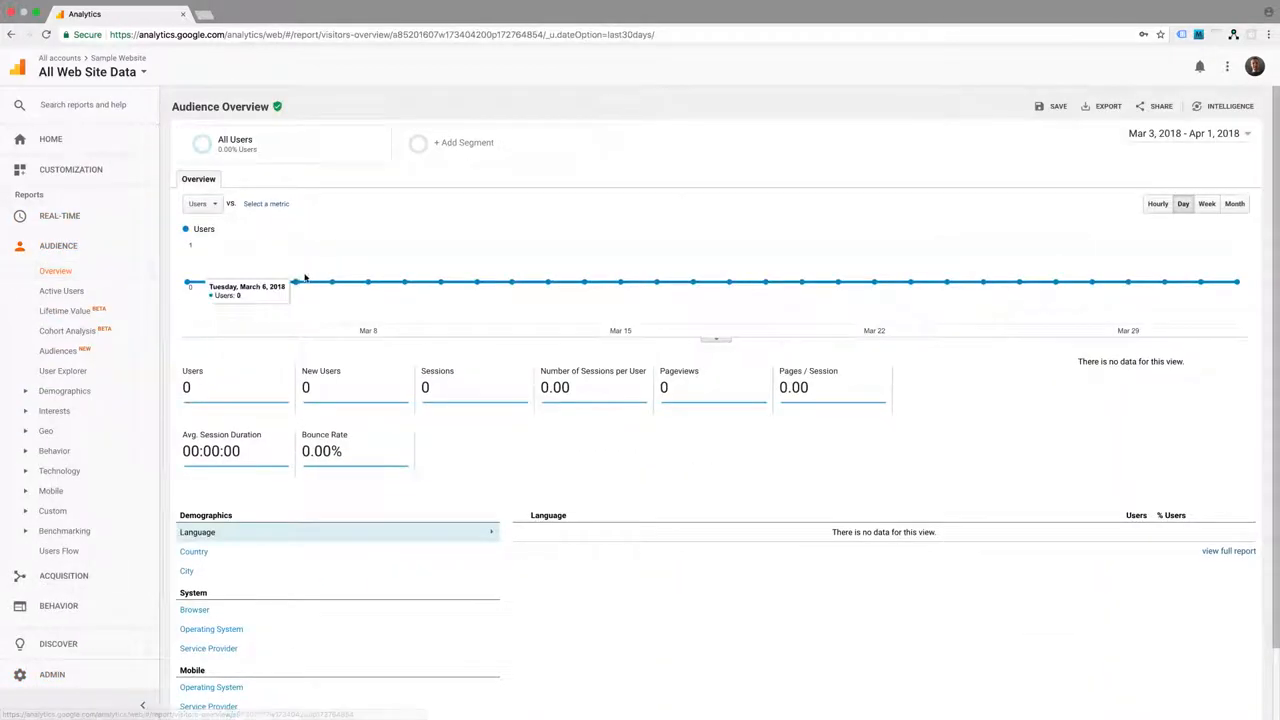
left_click(1206, 204)
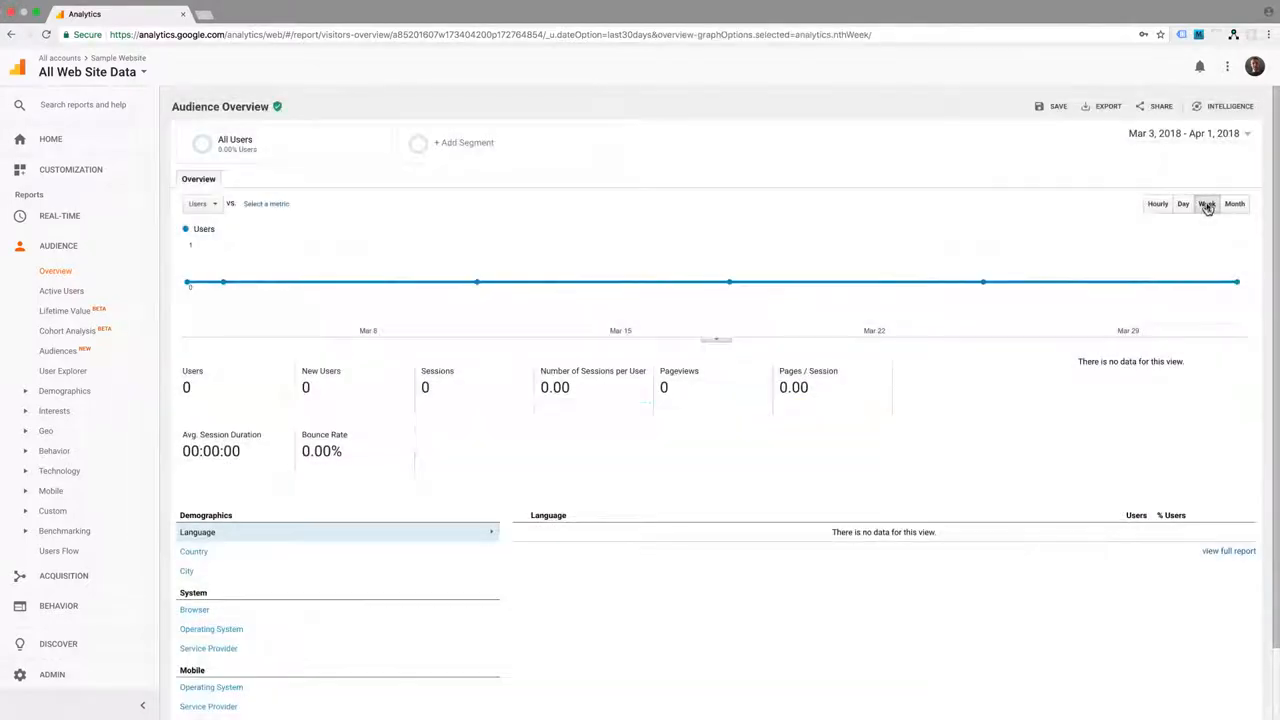
left_click(1183, 204)
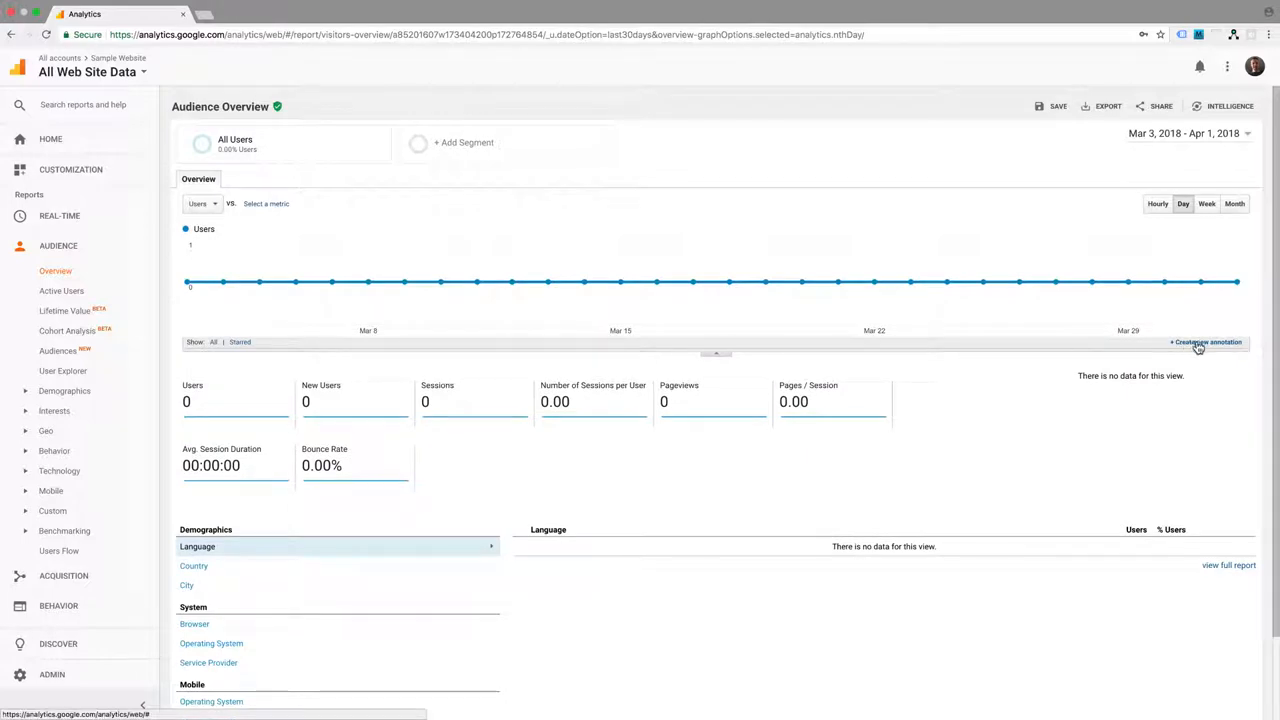
Create and save a shared Apr 1, 2018 annotation reading 'Domain name changed.'
left_click(1206, 342)
type("Domain name changed")
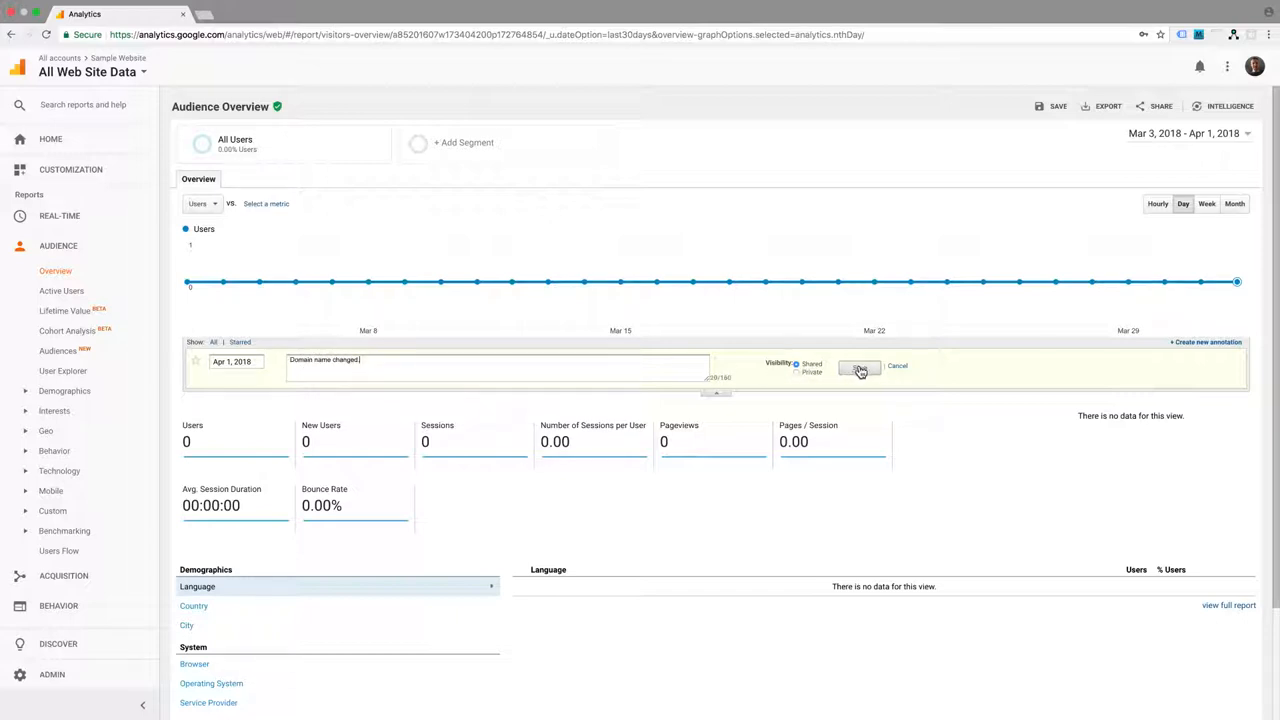
left_click(858, 367)
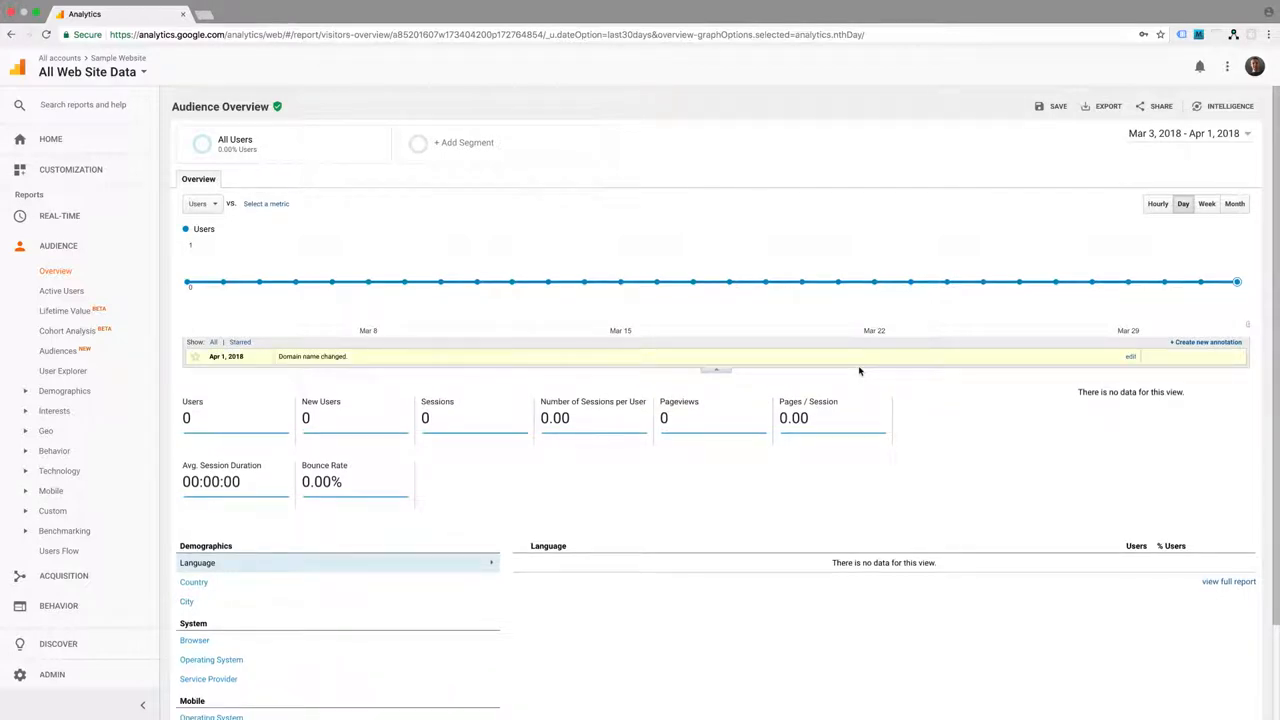